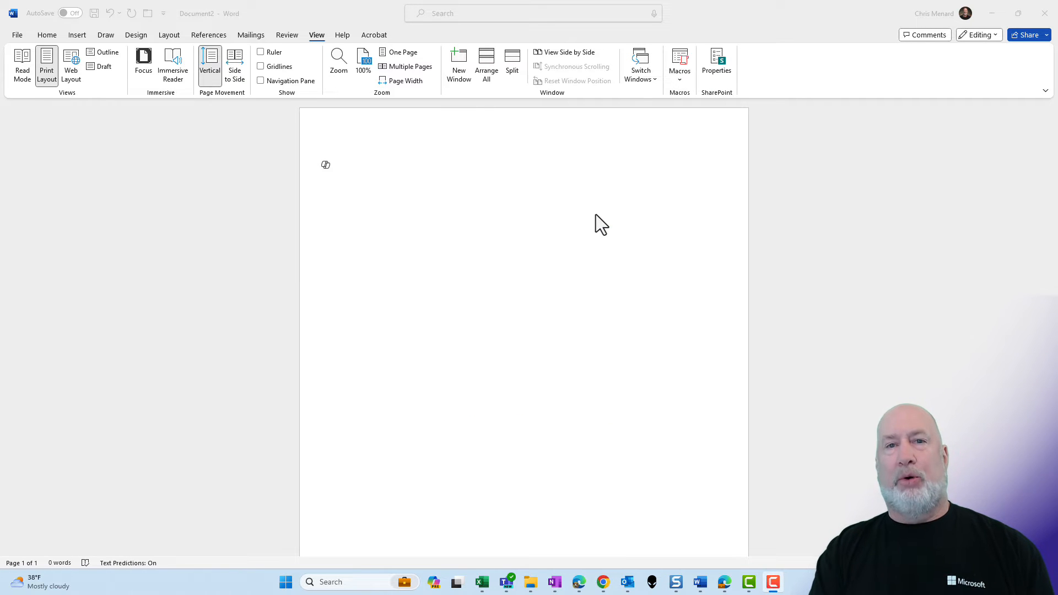
- Find and open the Windows Clipboard settings page via a system search for 'clipboard settings'
left_click(284, 581)
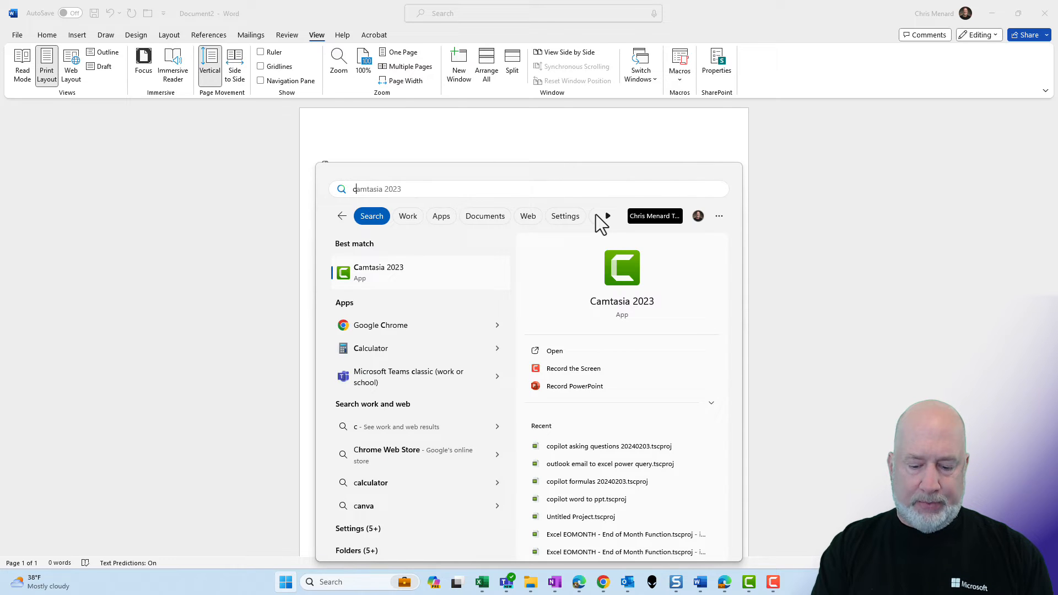
type("clipboard settings")
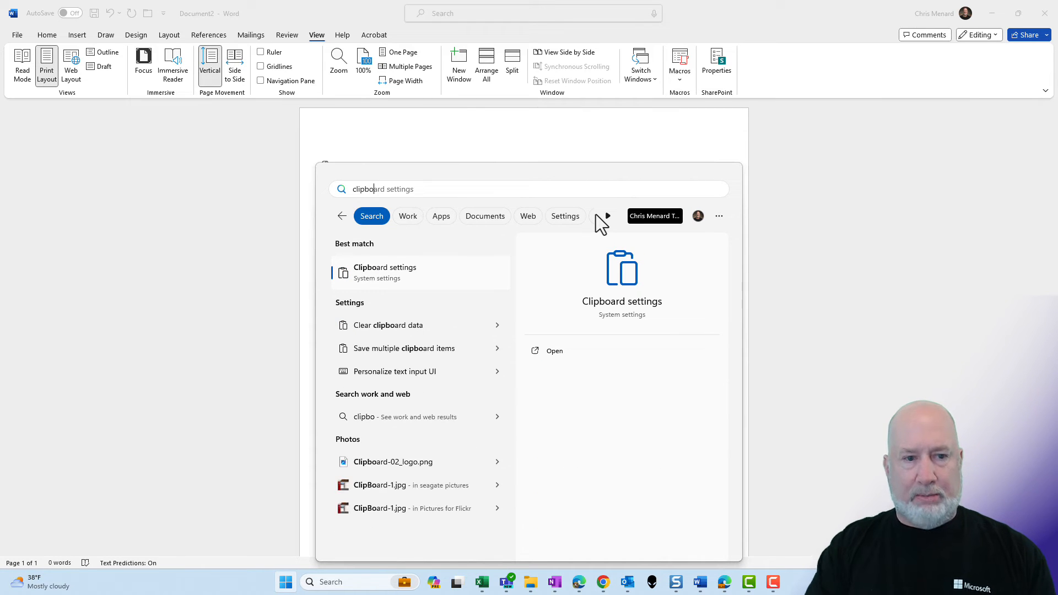
left_click(385, 272)
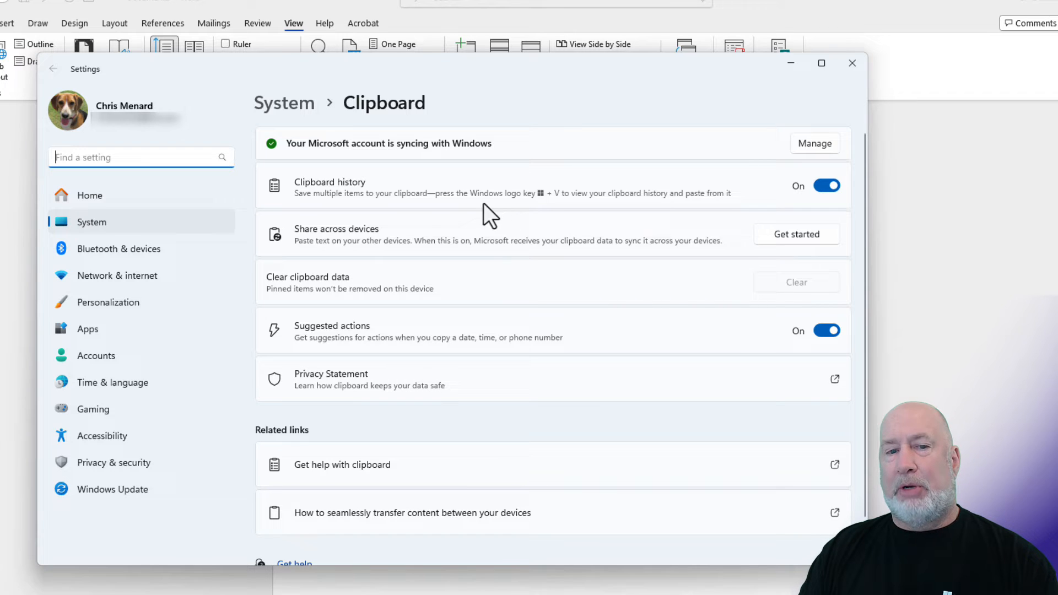
mouse_move(509, 216)
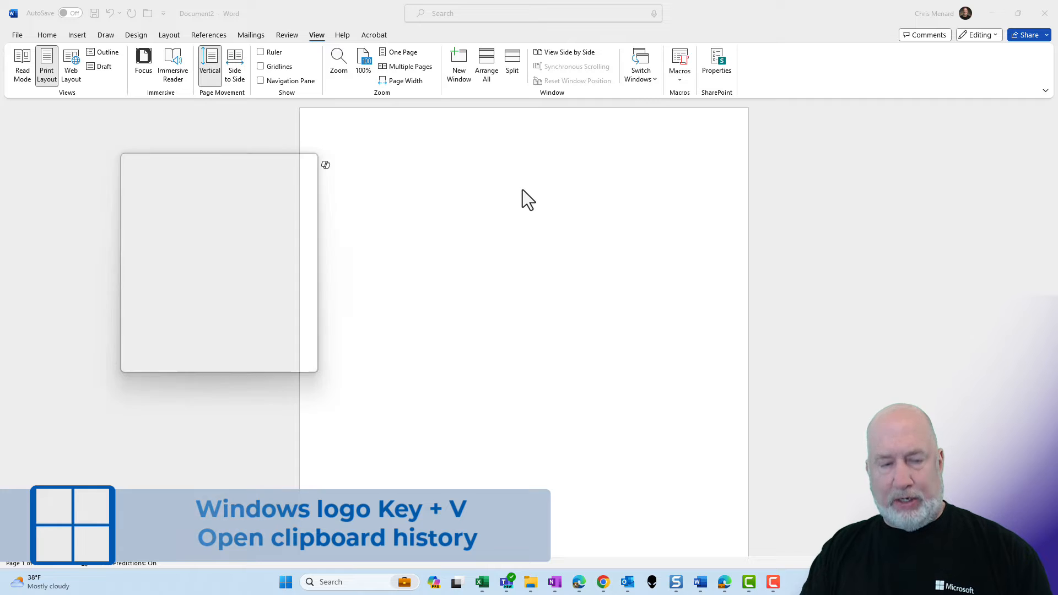
key("Win+V")
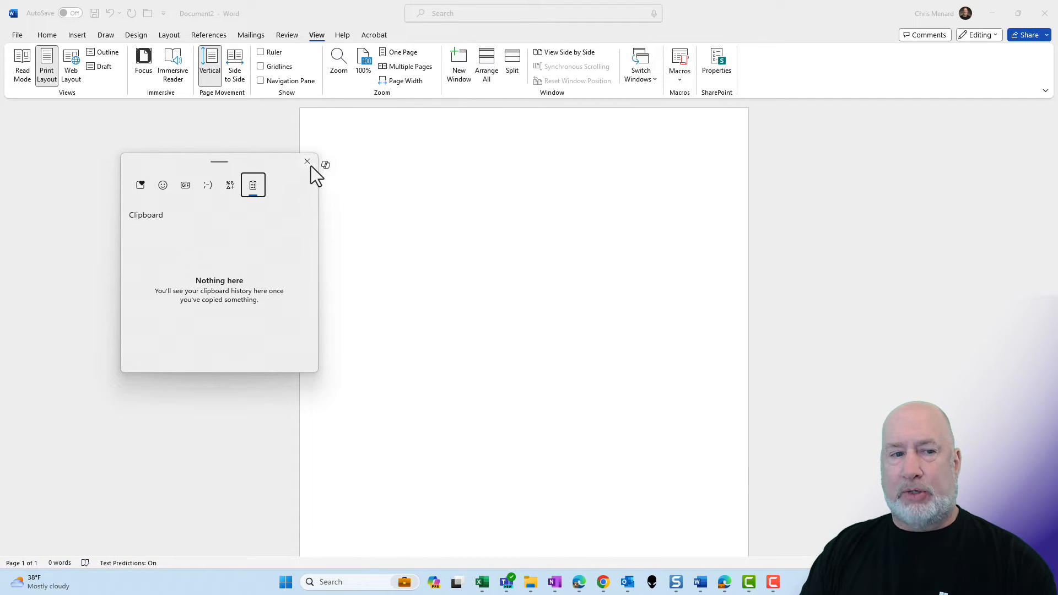
left_click(308, 162)
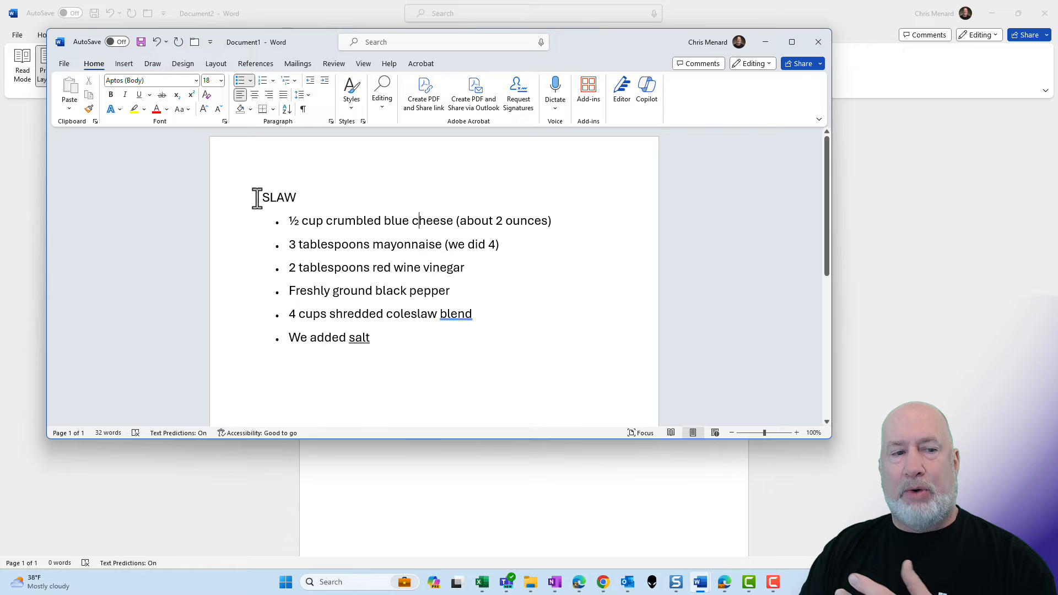
- Select the whole SLAW recipe in Document1 and copy it from the context menu
left_click_drag(262, 196, 369, 337)
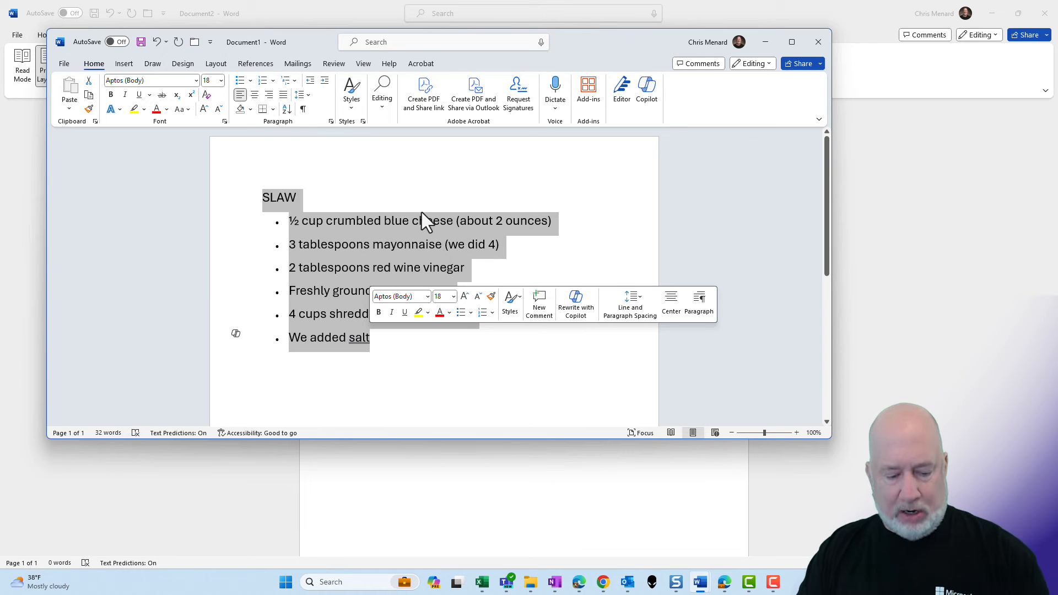
right_click(422, 221)
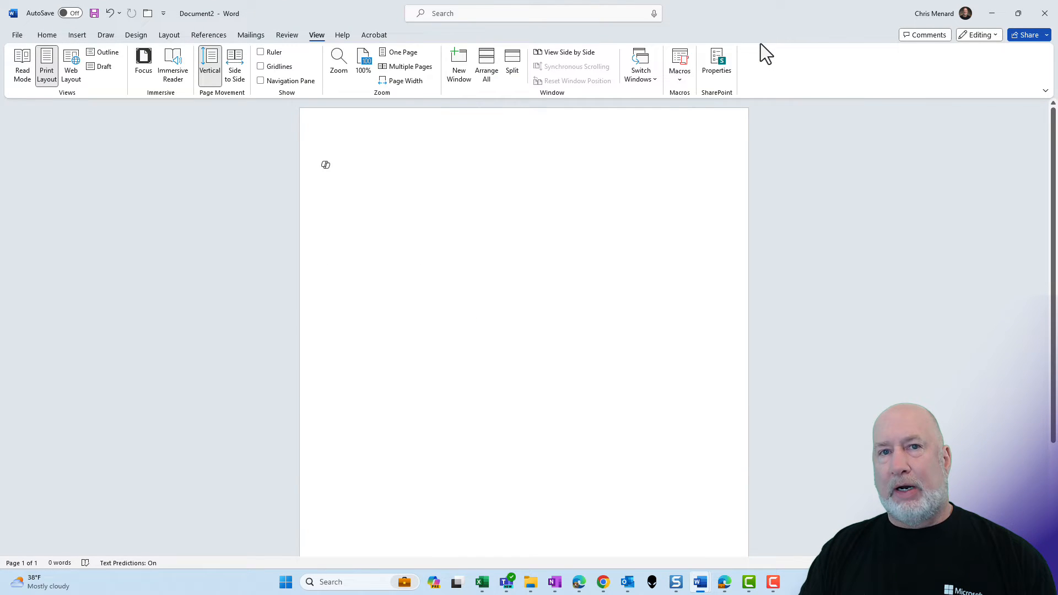
mouse_move(603, 582)
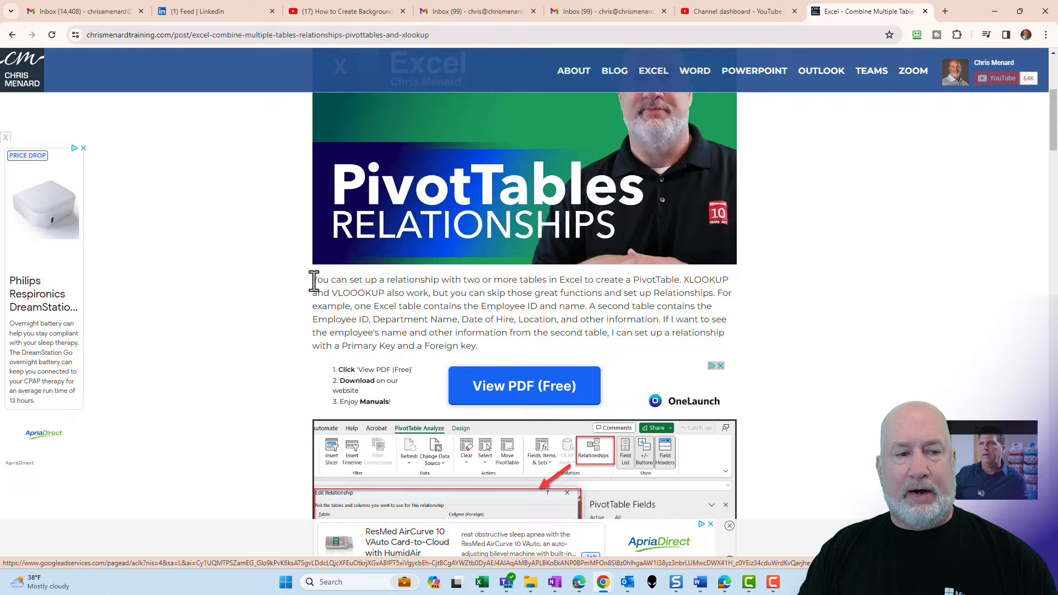
- Select the PivotTable relationships paragraph in Chrome, then place the cursor on Word's blank page
left_click_drag(311, 279, 477, 346)
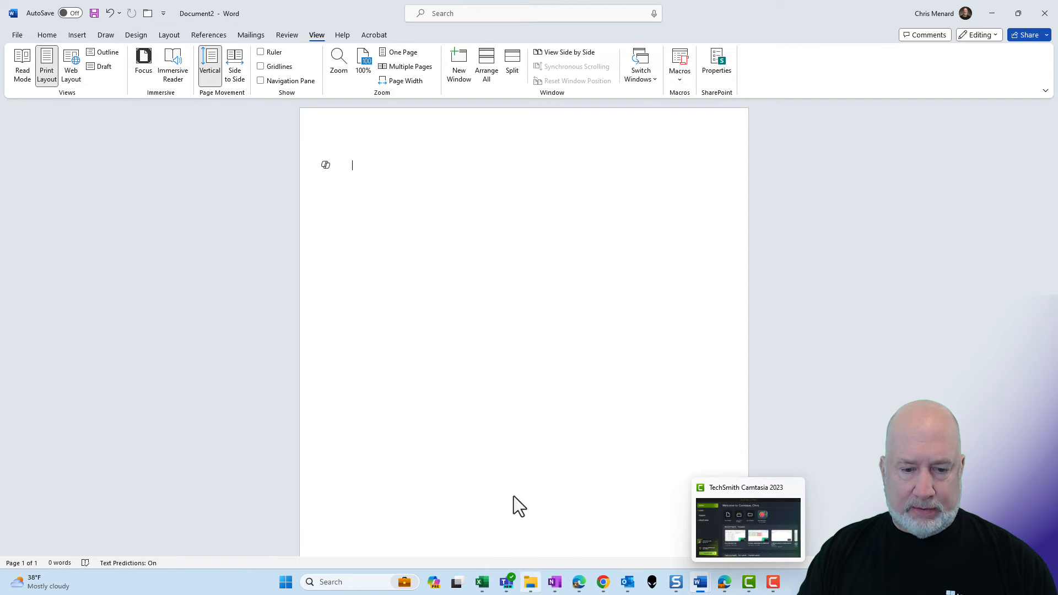
left_click(482, 582)
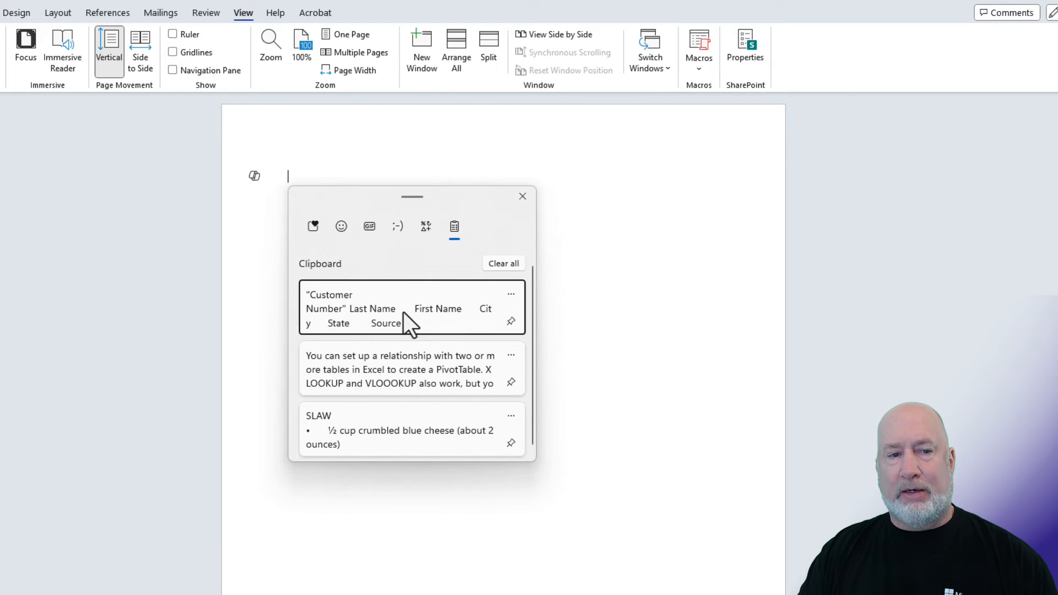
- Paste the customer table, the SLAW recipe and the PivotTable paragraph from clipboard history (Win+V)
left_click(411, 309)
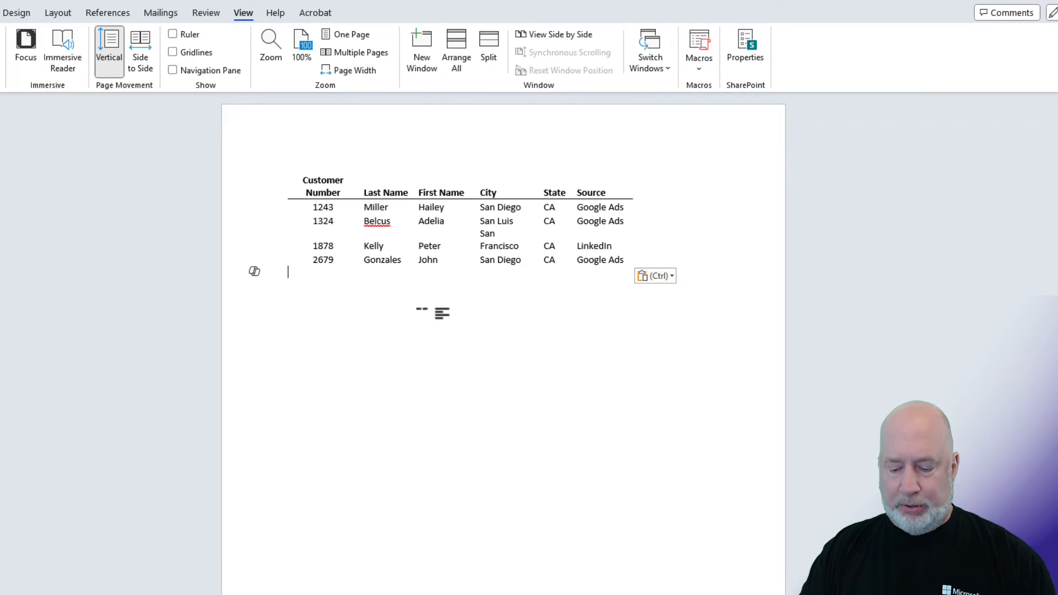
key("win+v")
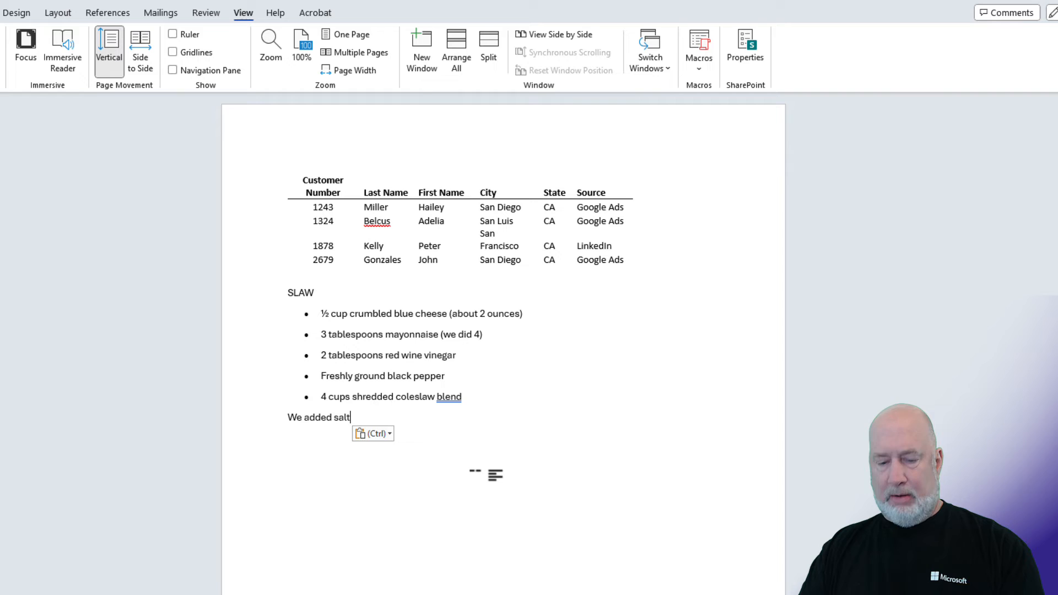
left_click(372, 434)
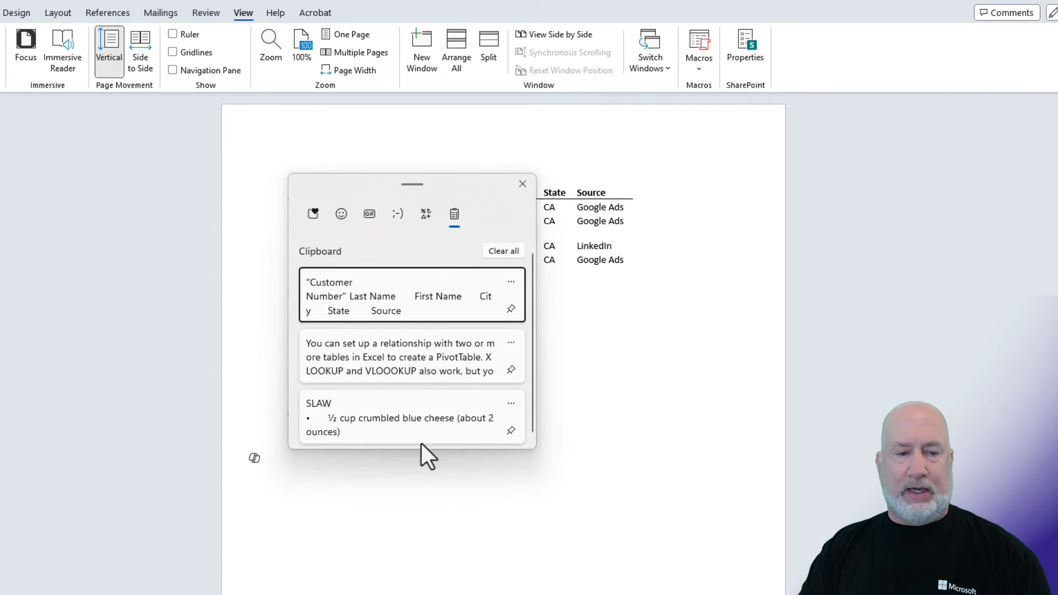
mouse_move(416, 369)
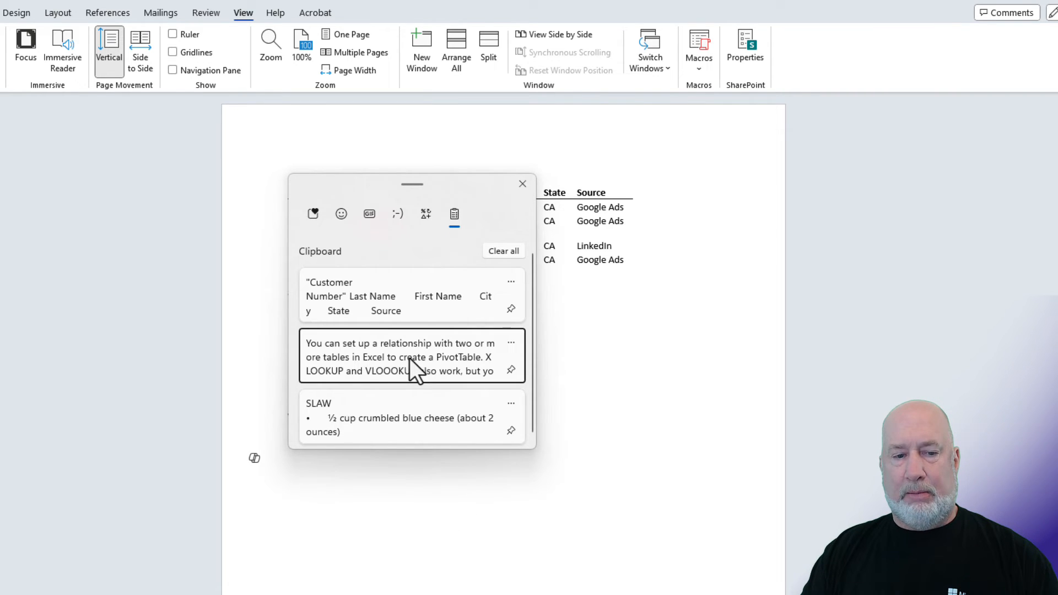
left_click(399, 356)
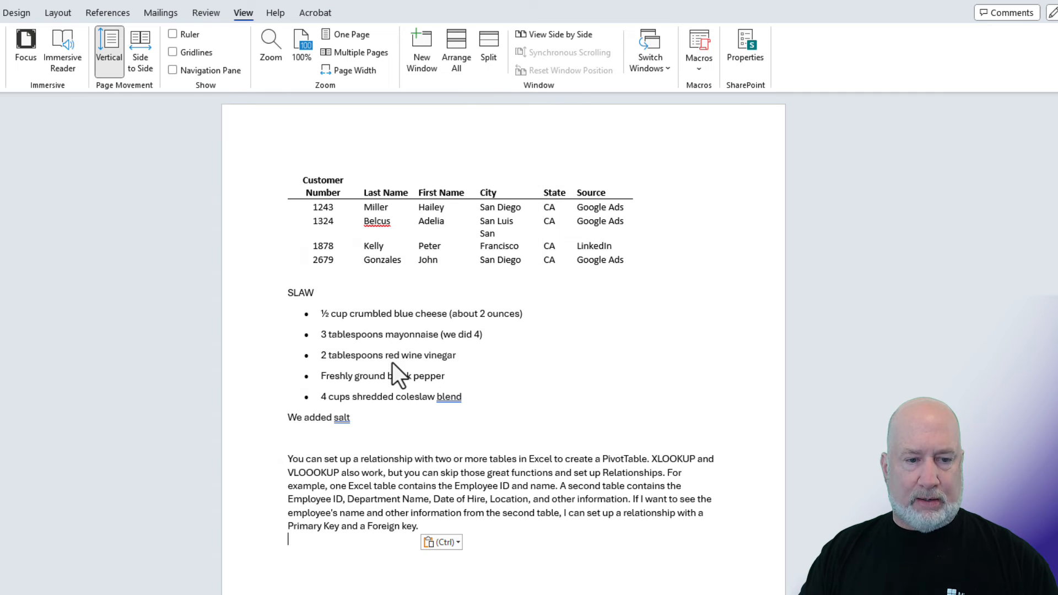
mouse_move(494, 389)
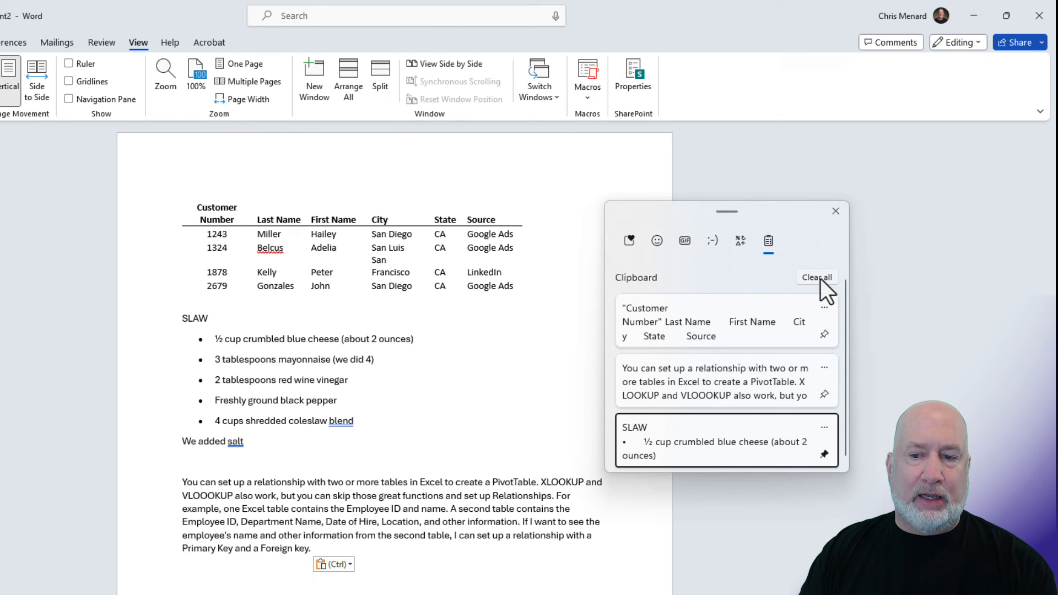
- Clear all unpinned clipboard history items, leaving only the pinned SLAW recipe
left_click(816, 277)
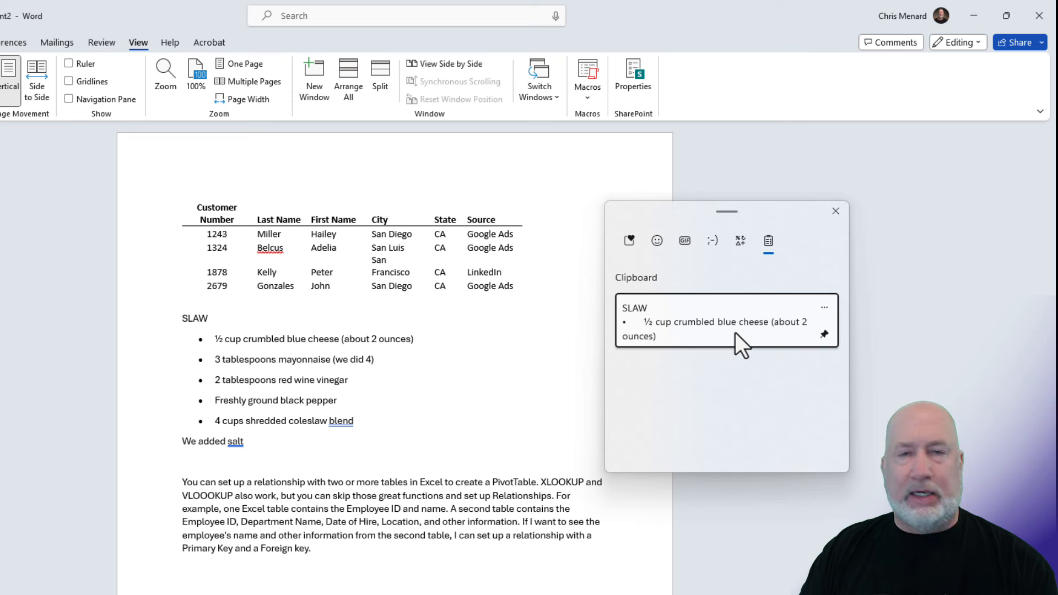